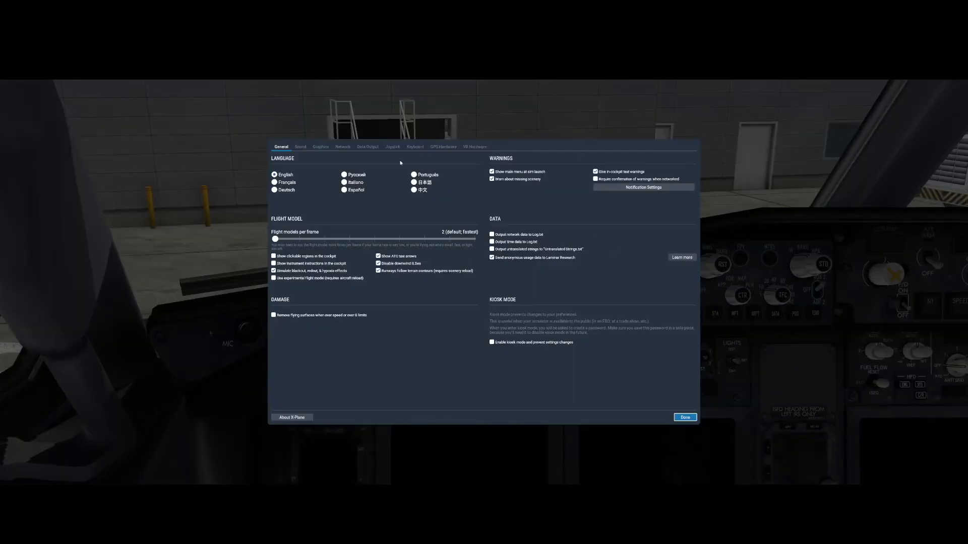
- Open the Joystick page showing the Saitek X-56 throttle's axis assignments
click(393, 146)
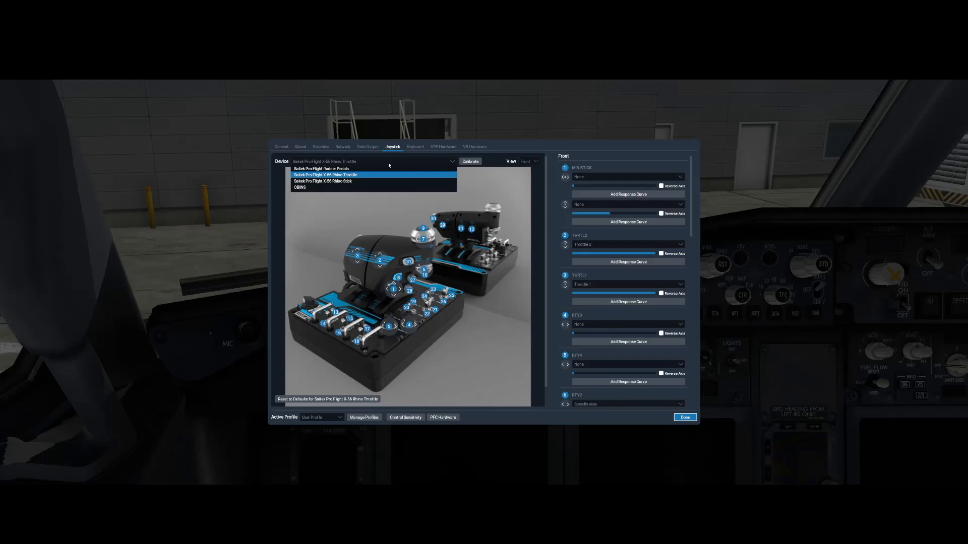
mouse_move(349, 174)
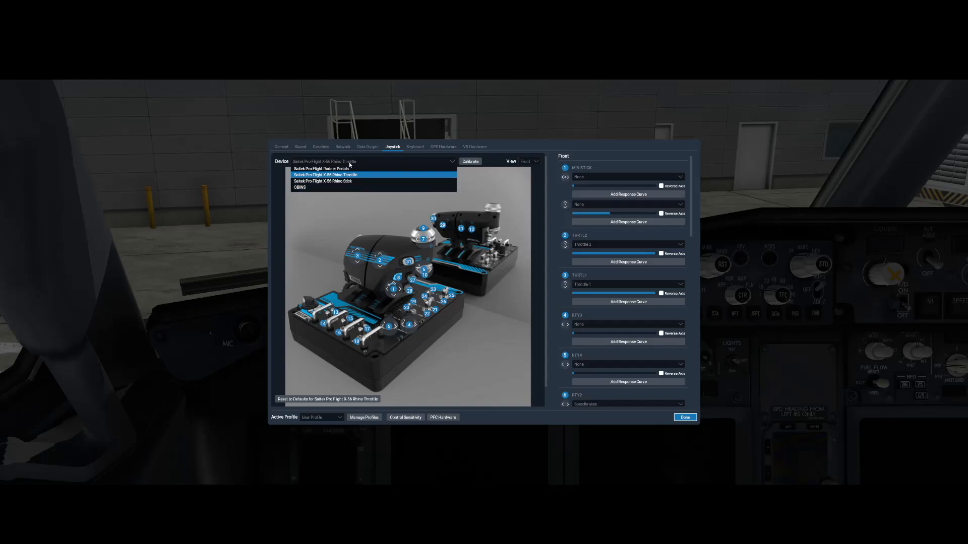
mouse_move(324, 188)
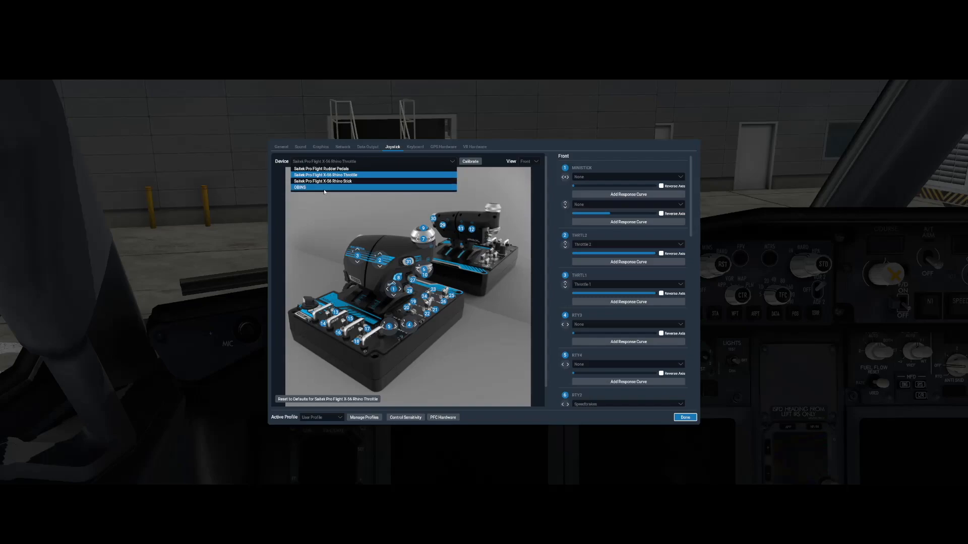
mouse_move(332, 188)
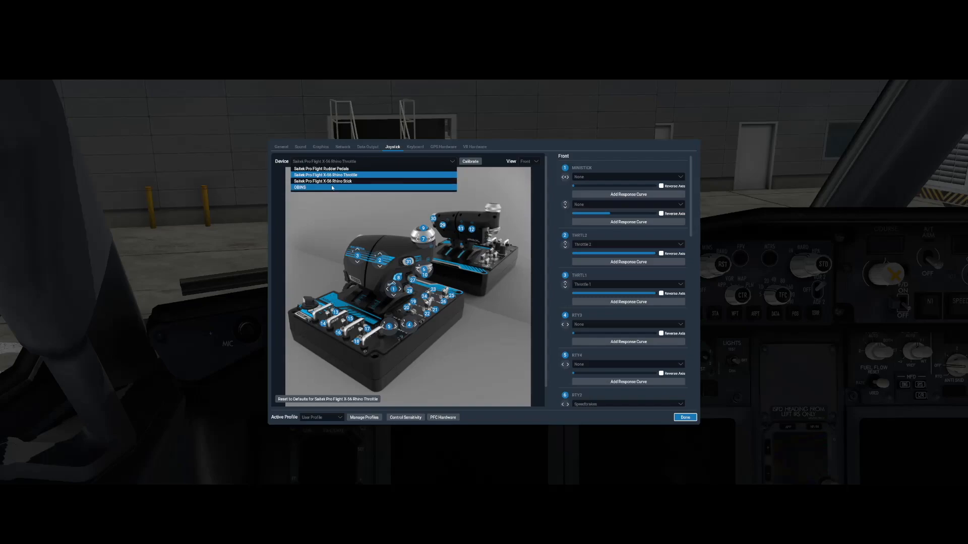
mouse_move(361, 176)
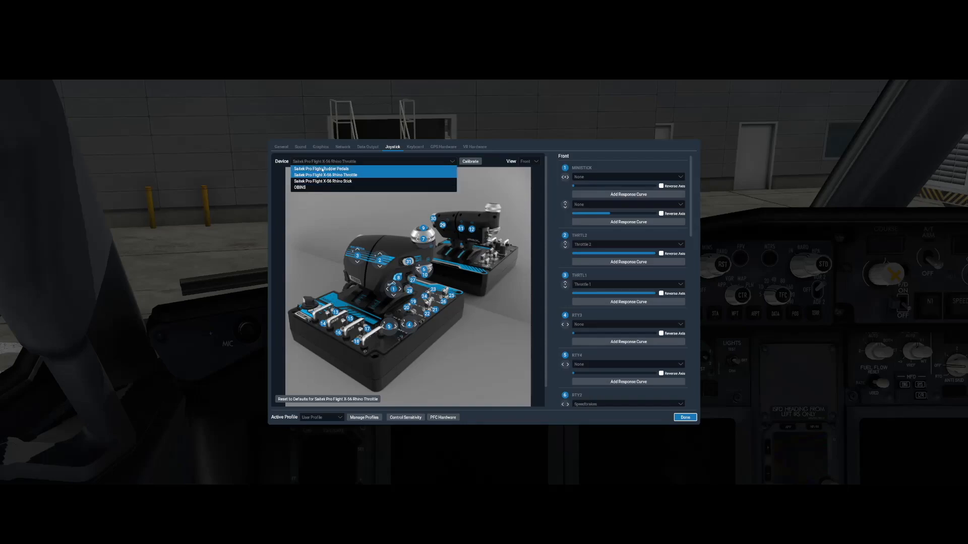
mouse_move(338, 175)
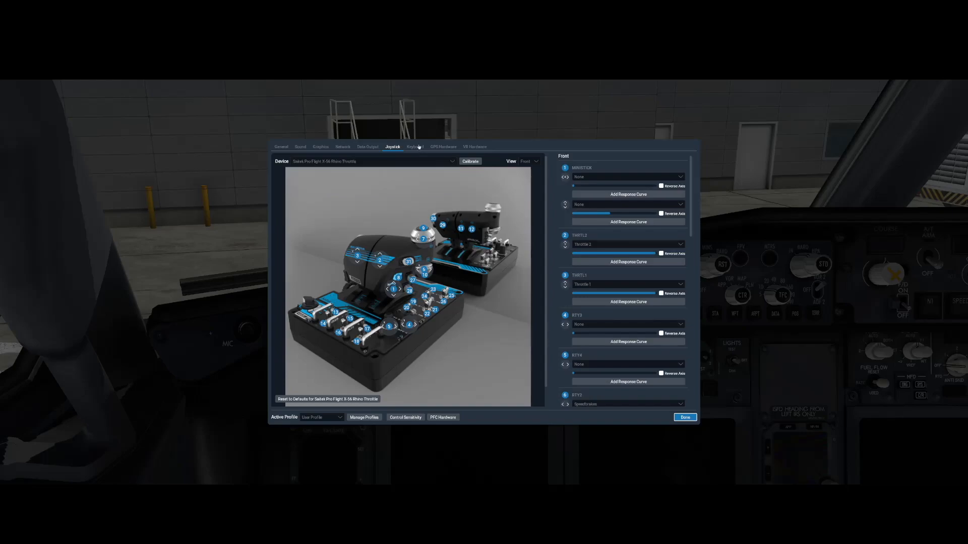
click(414, 147)
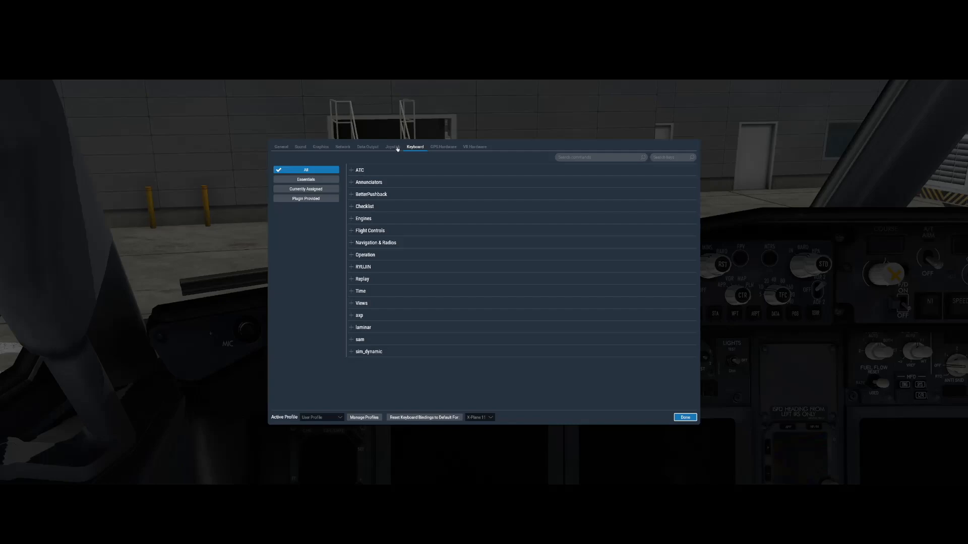
click(392, 147)
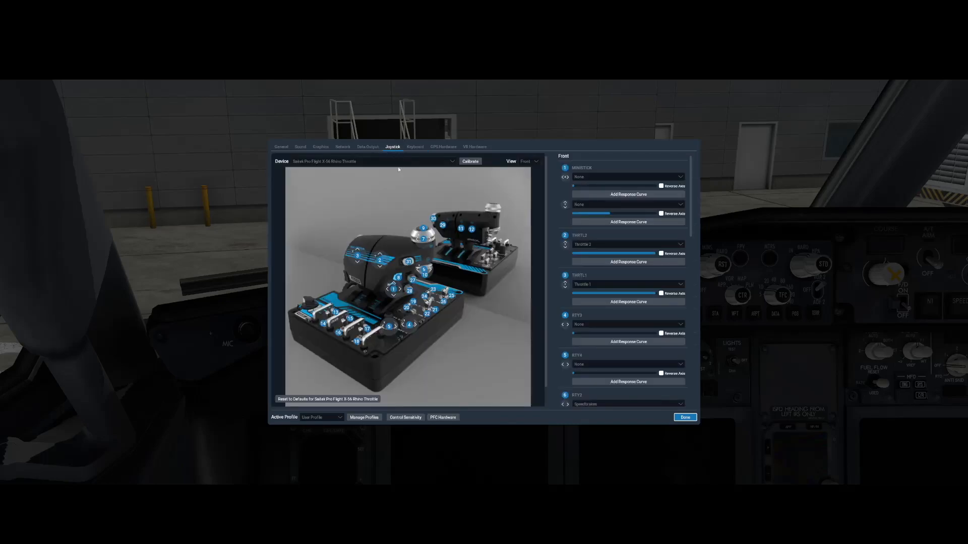
click(371, 161)
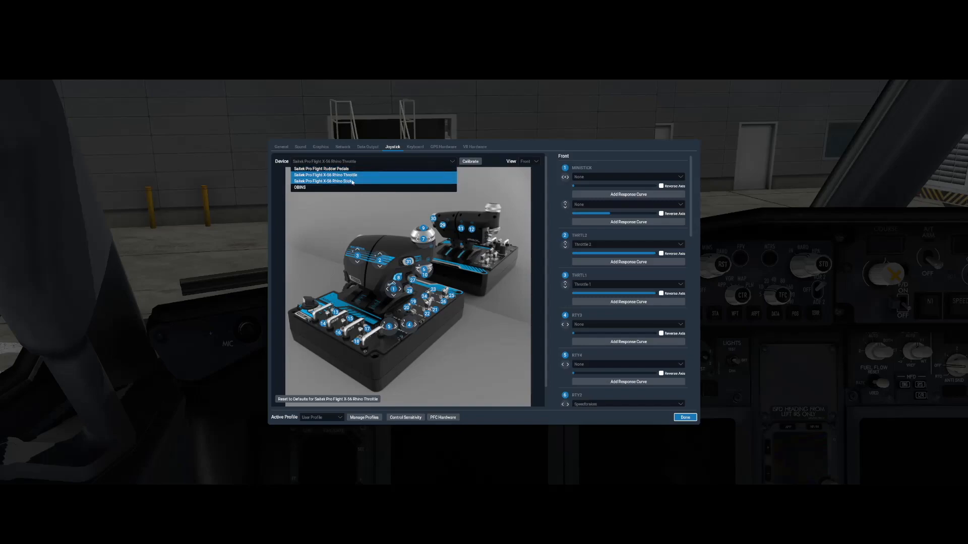
click(325, 175)
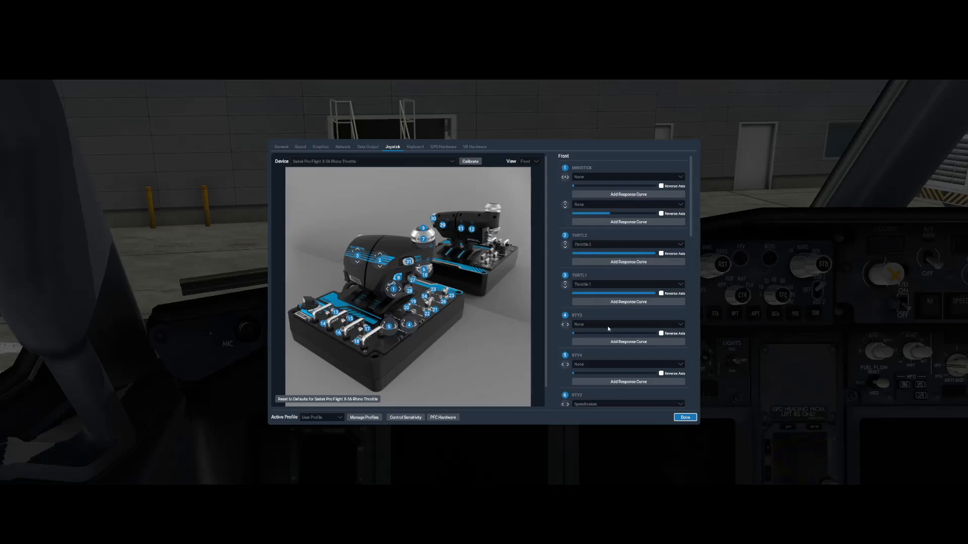
- Scroll the throttle's button assignments down to SCROLL FWD: Zoom in
scroll(down, 3)
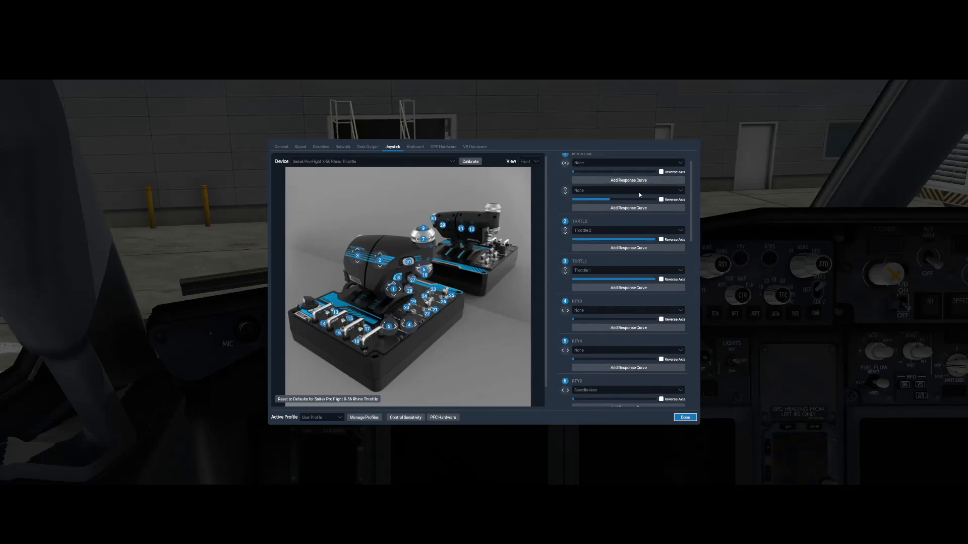
mouse_move(597, 308)
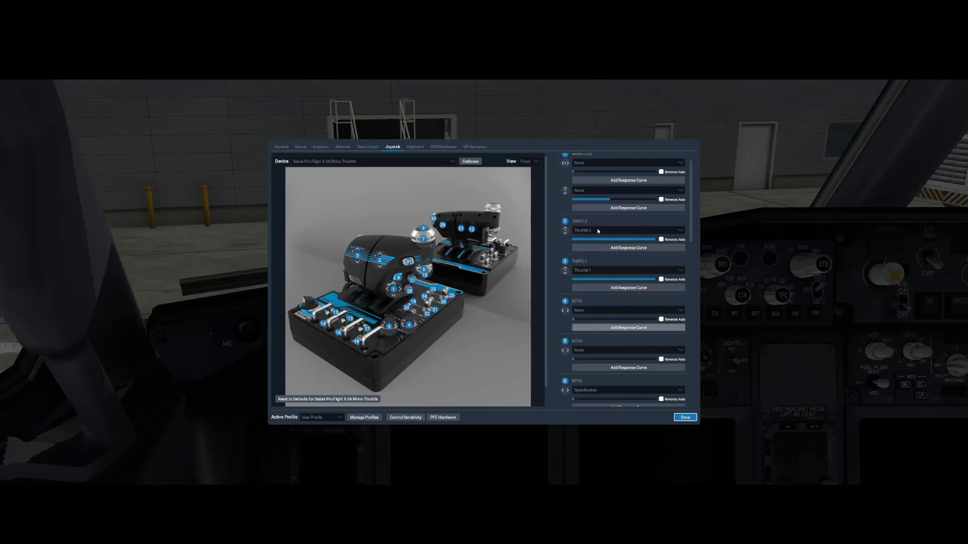
scroll(down, 3)
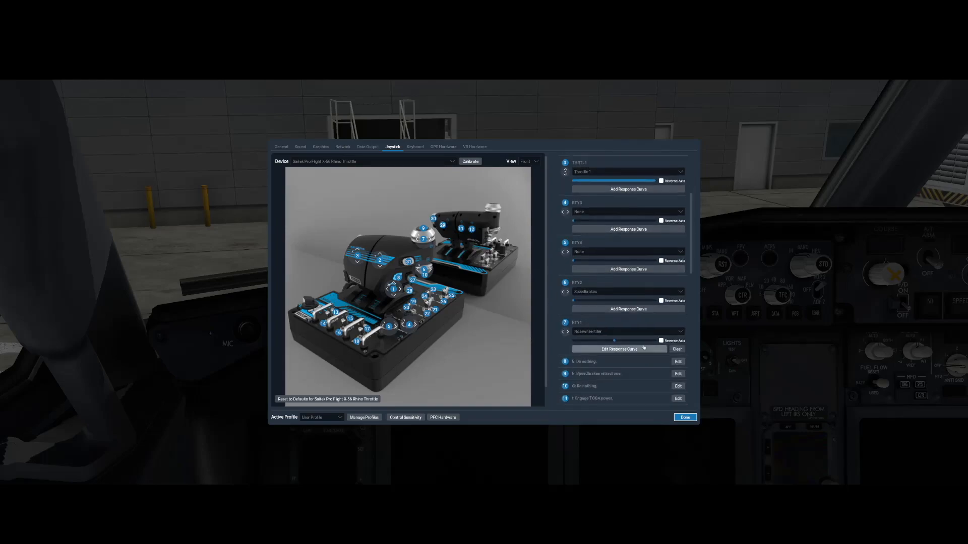
scroll(down, 3)
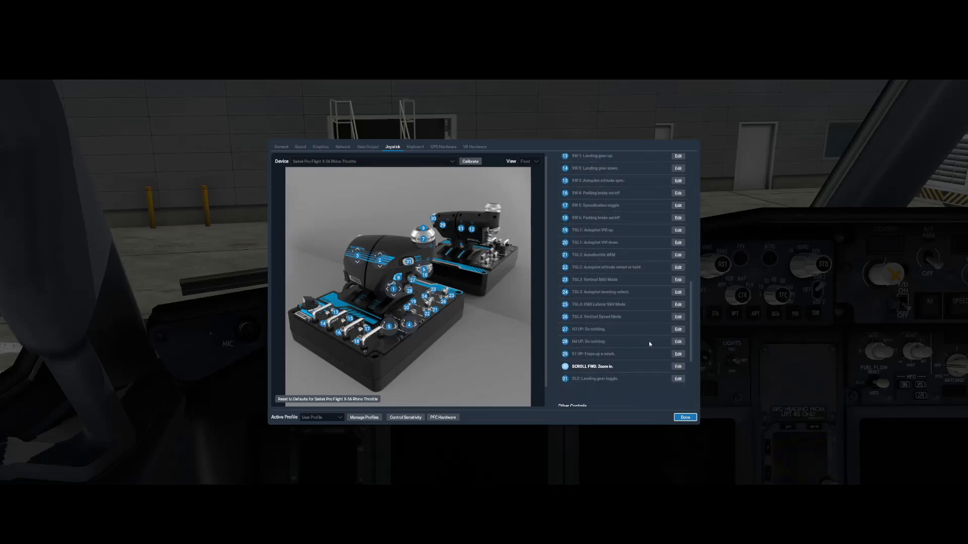
scroll(down, 3)
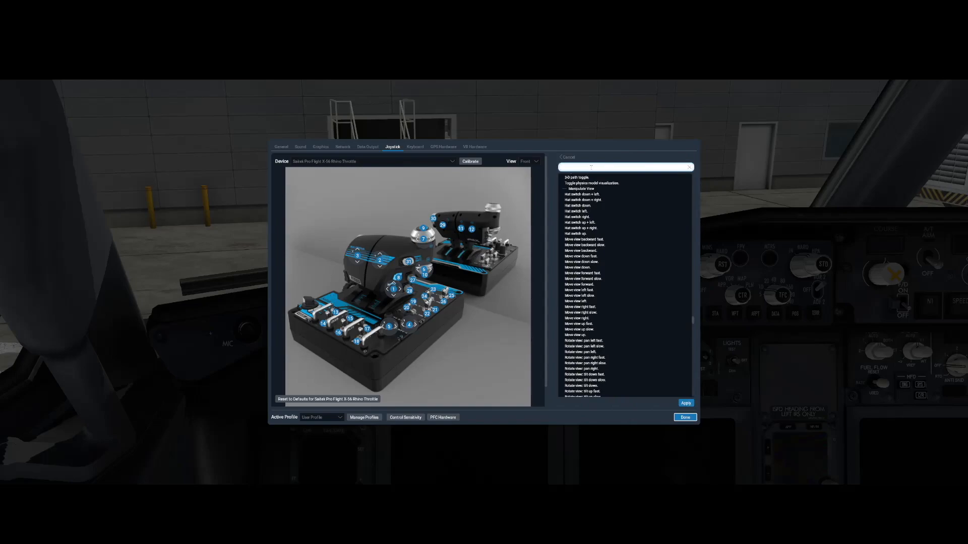
- Search the command list for 'do' to find the Do nothing command
text(do)
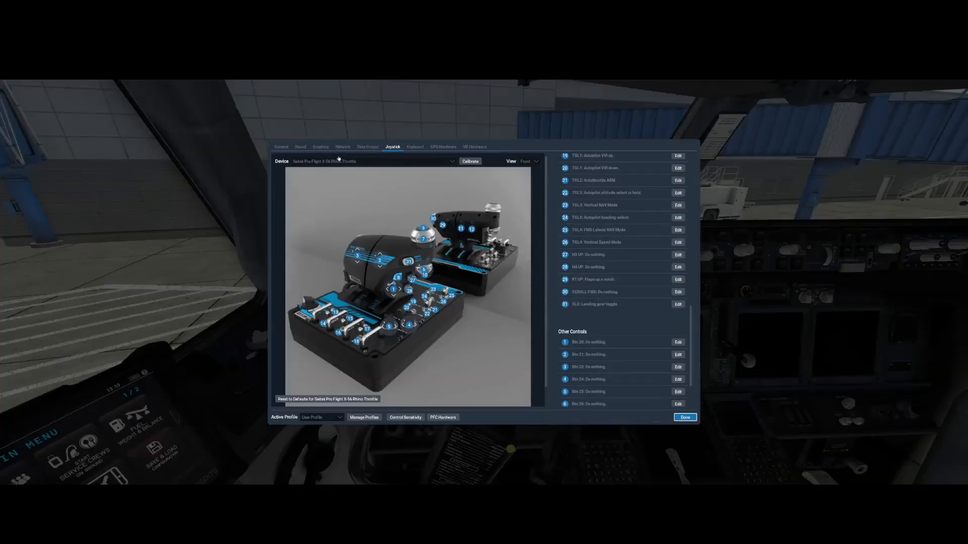
- Switch the device to the X-56 Rhino Stick and scroll through its assignments
click(450, 161)
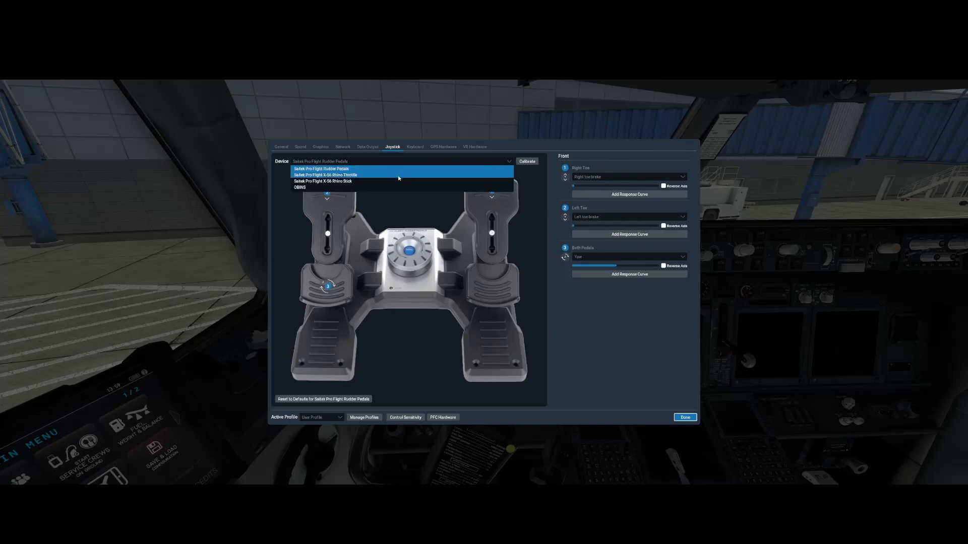
mouse_move(381, 181)
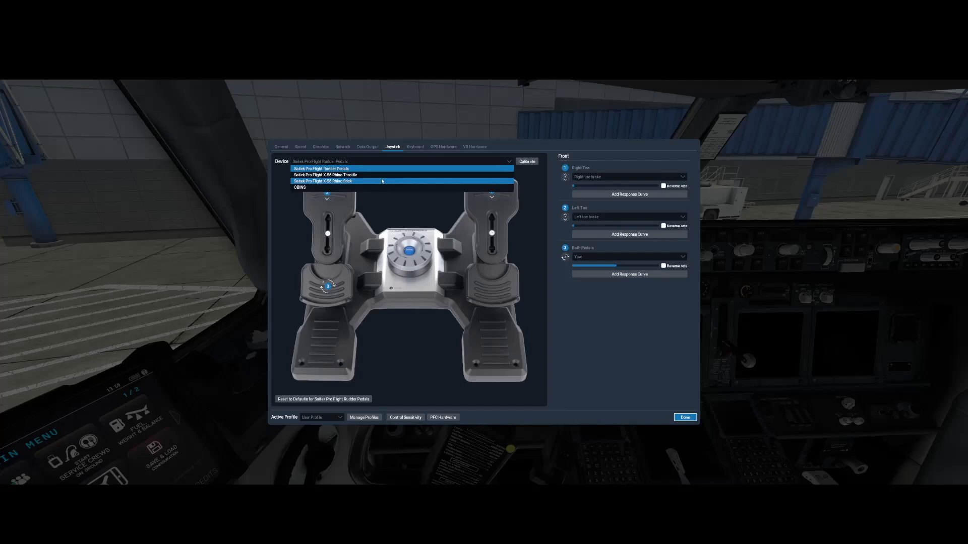
mouse_move(349, 185)
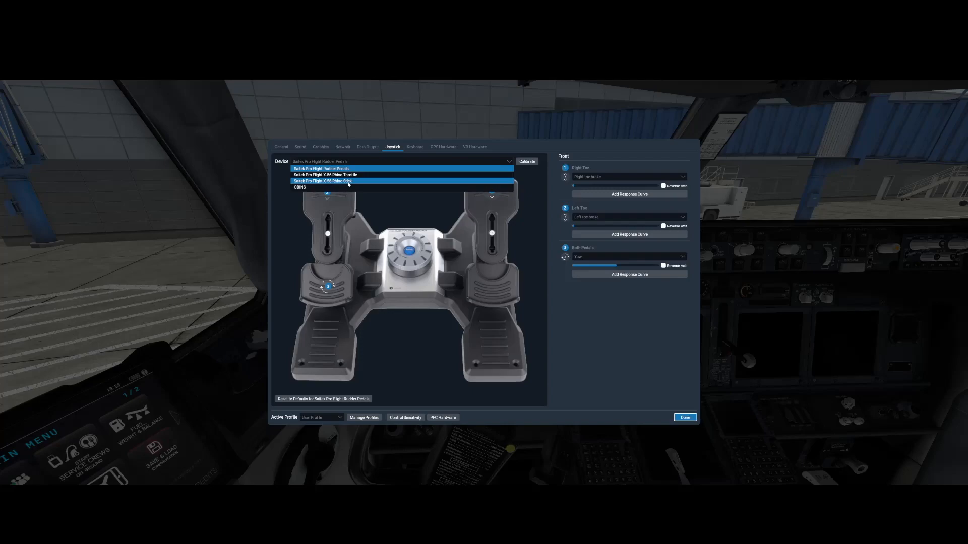
click(322, 181)
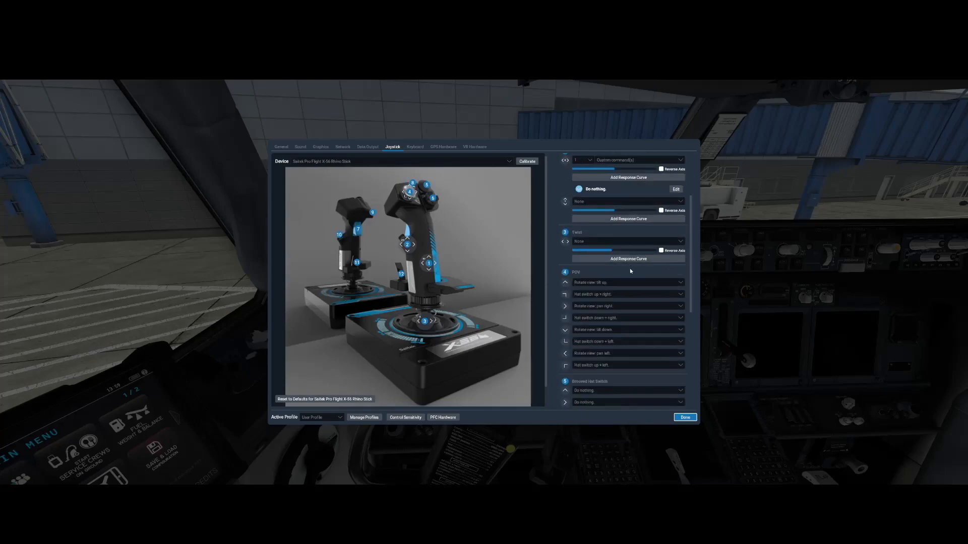
scroll(down, 3)
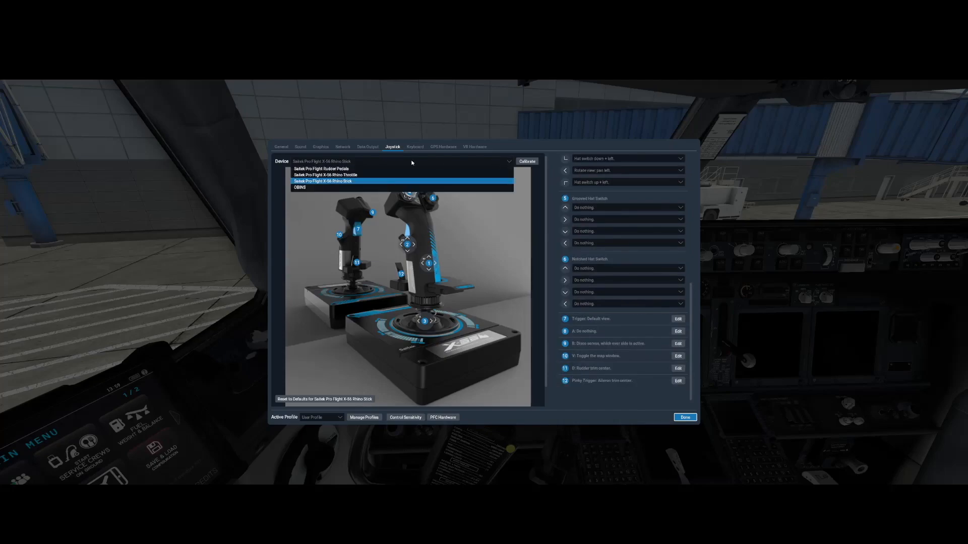
- Return to the X-56 throttle, check SCROLL FWD, and close settings to the cockpit
click(332, 175)
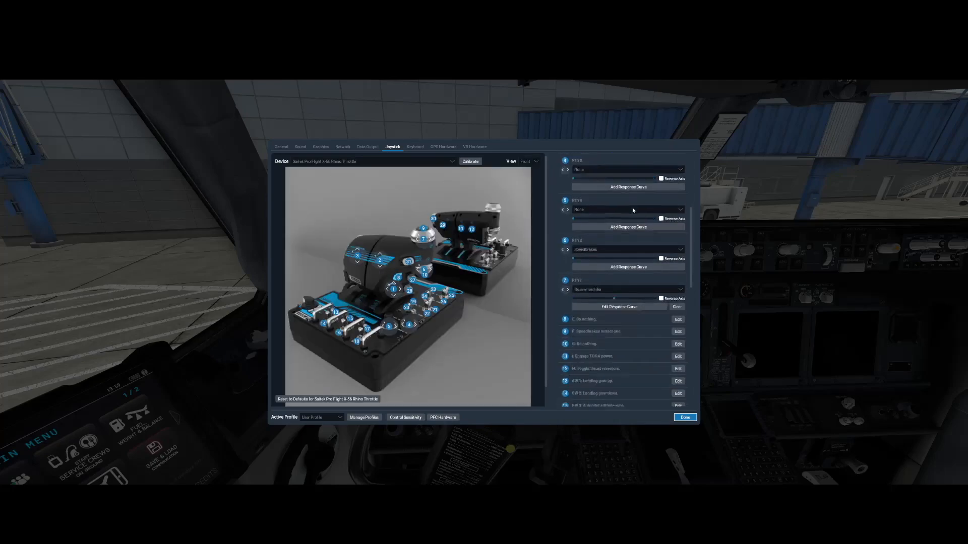
scroll(down, 3)
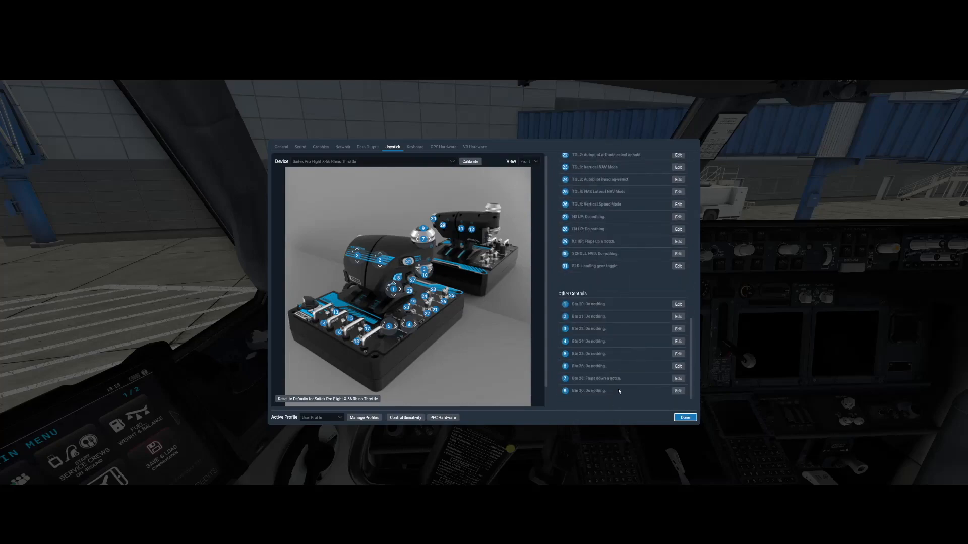
scroll(down, 3)
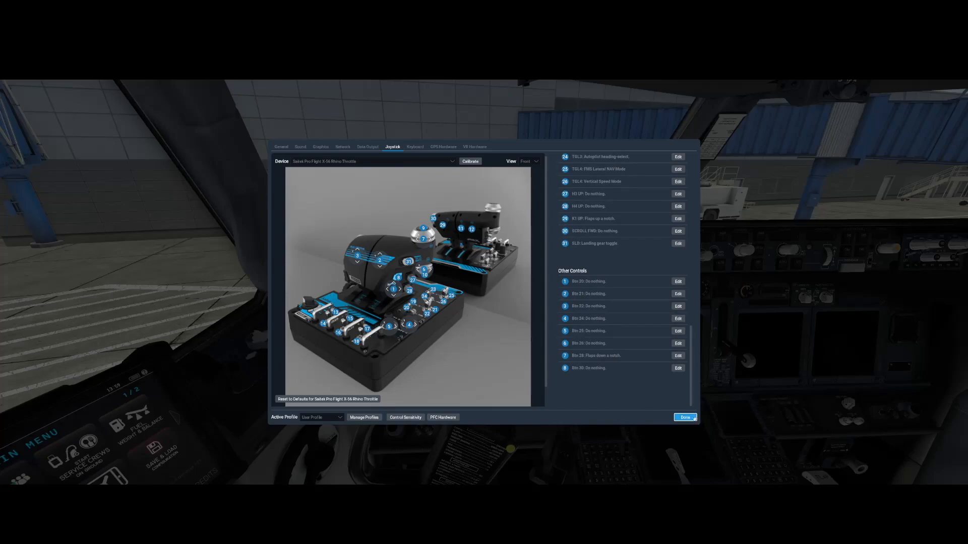
mouse_move(674, 392)
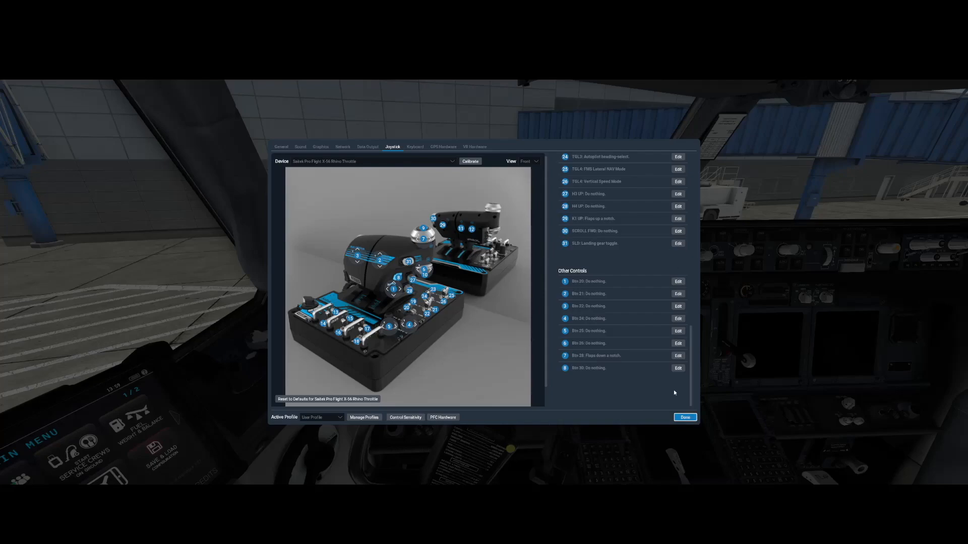
mouse_move(683, 392)
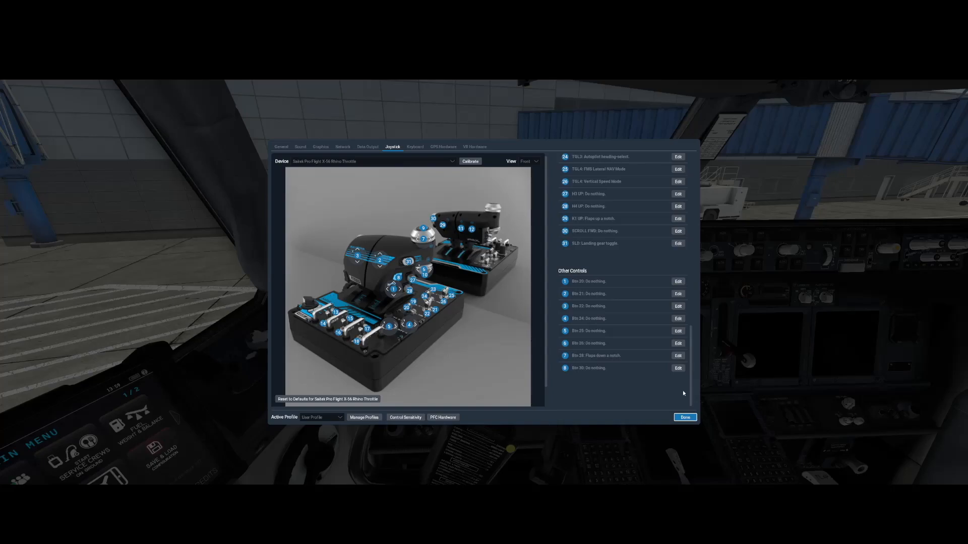
click(684, 417)
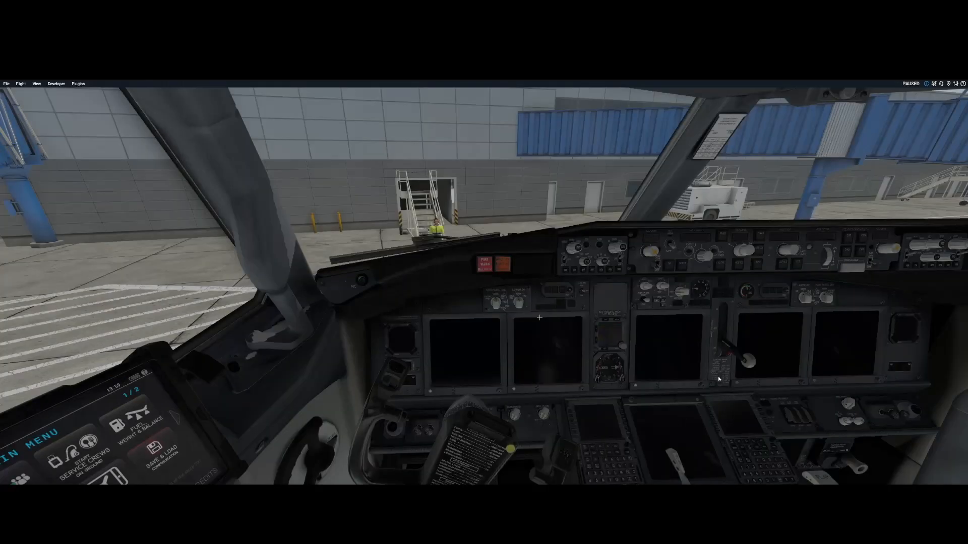